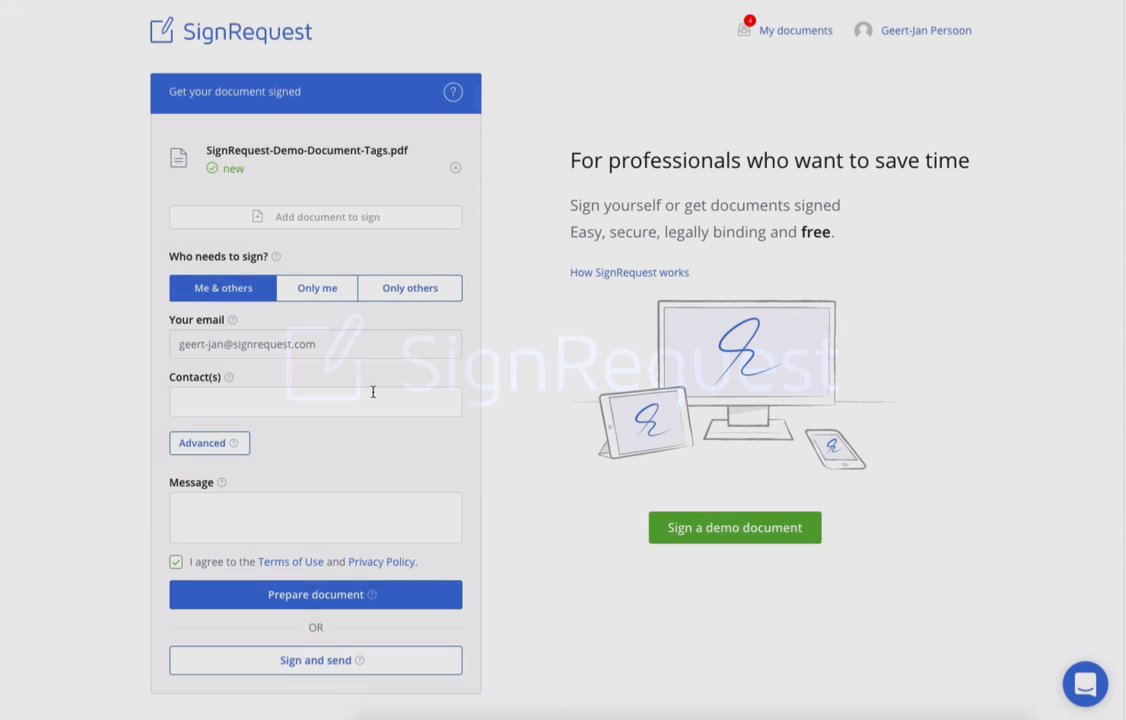
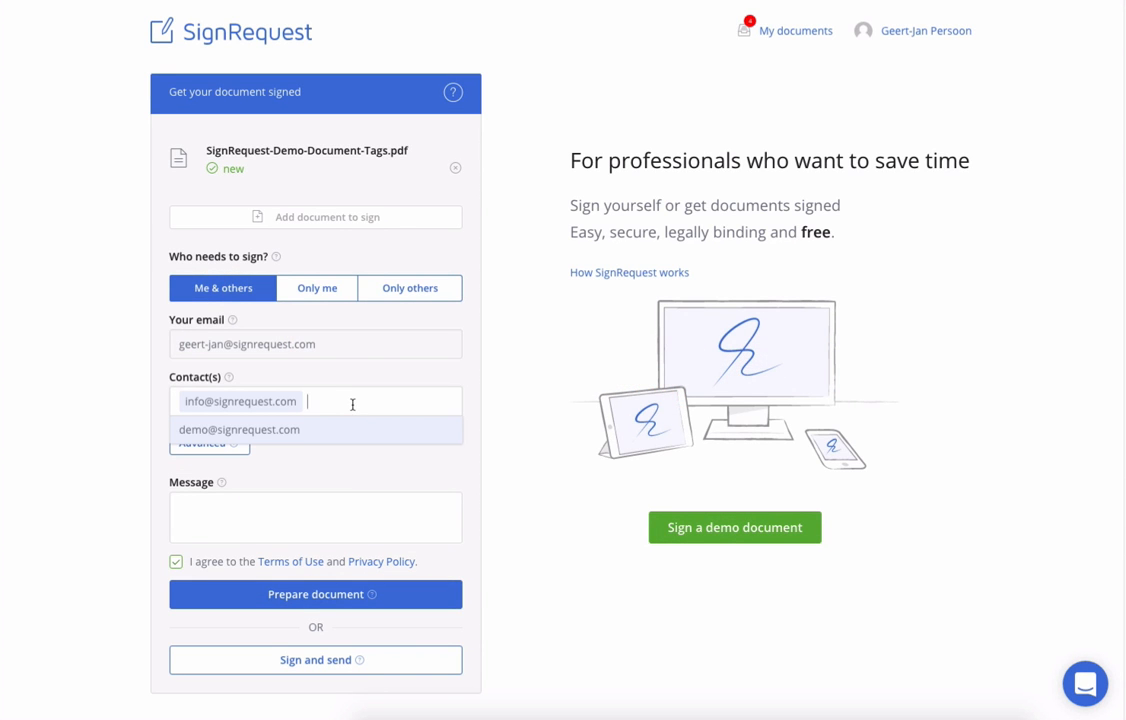
click(238, 428)
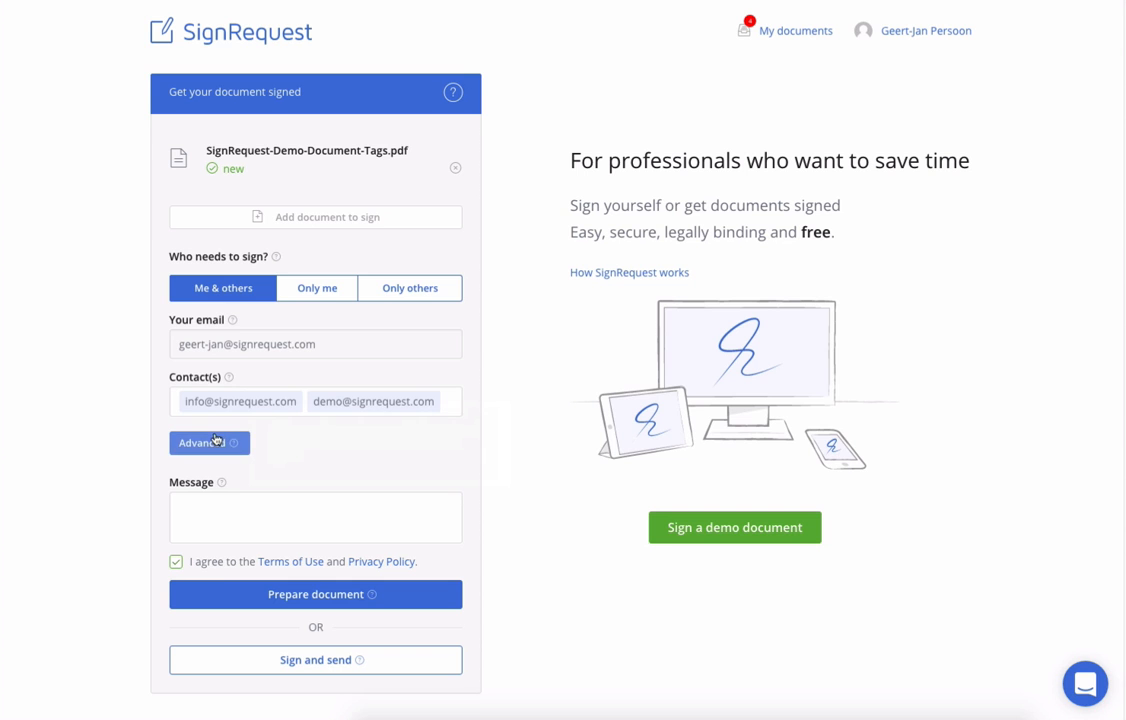
click(204, 442)
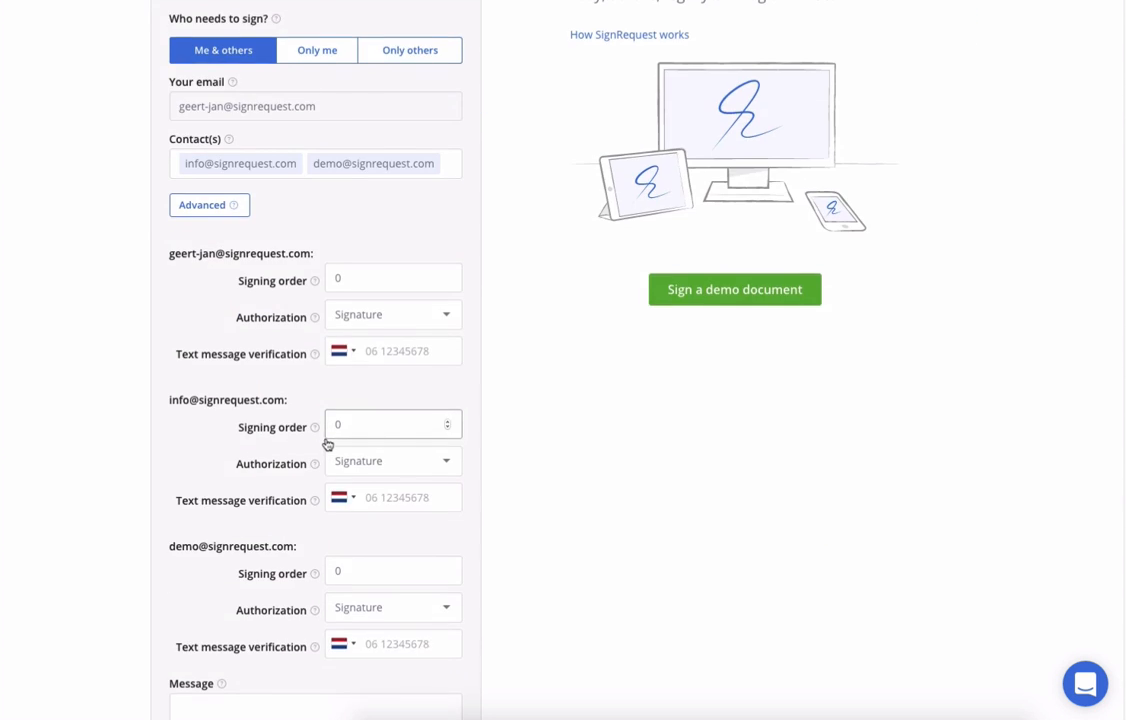
scroll(down, 3)
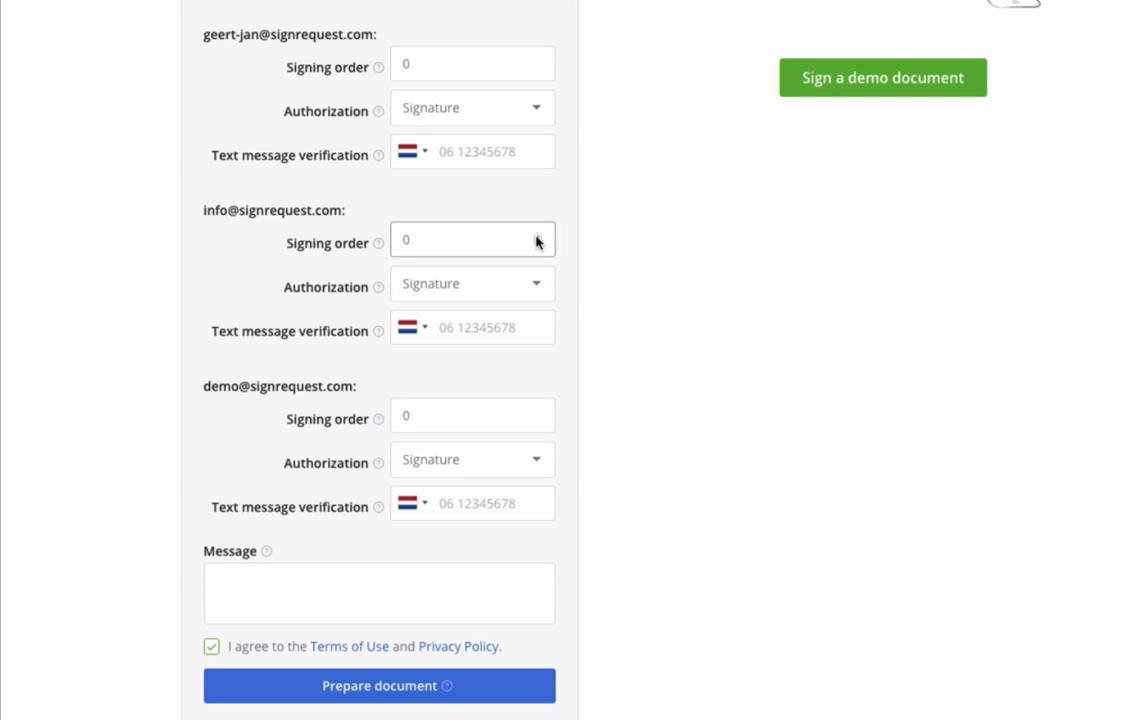
text(1)
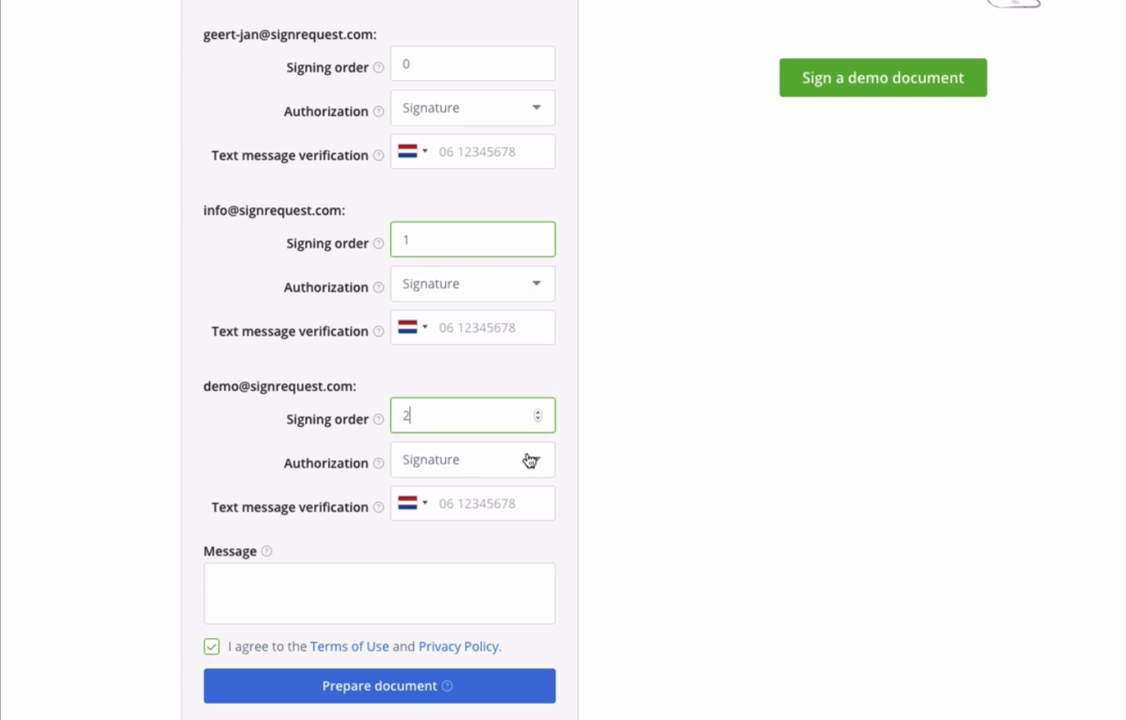
Keep Signature authorization for the last signer, prepare the document and enable 'Send automatic reminders'.
click(472, 458)
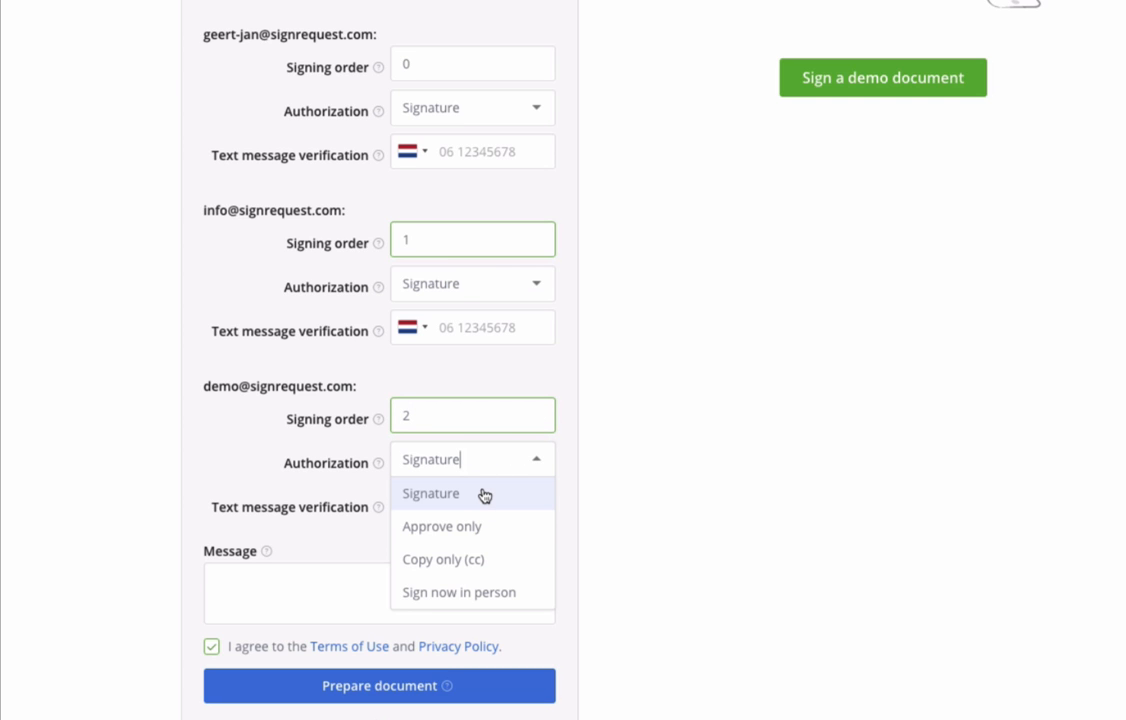
mouse_move(460, 528)
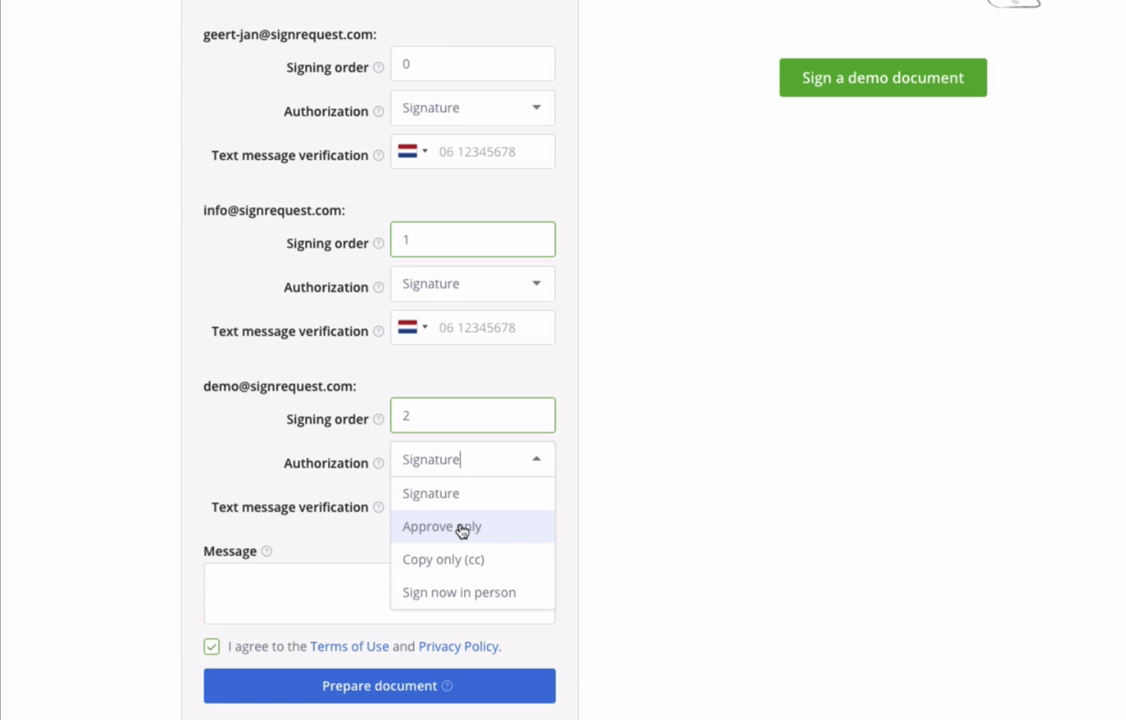
mouse_move(462, 560)
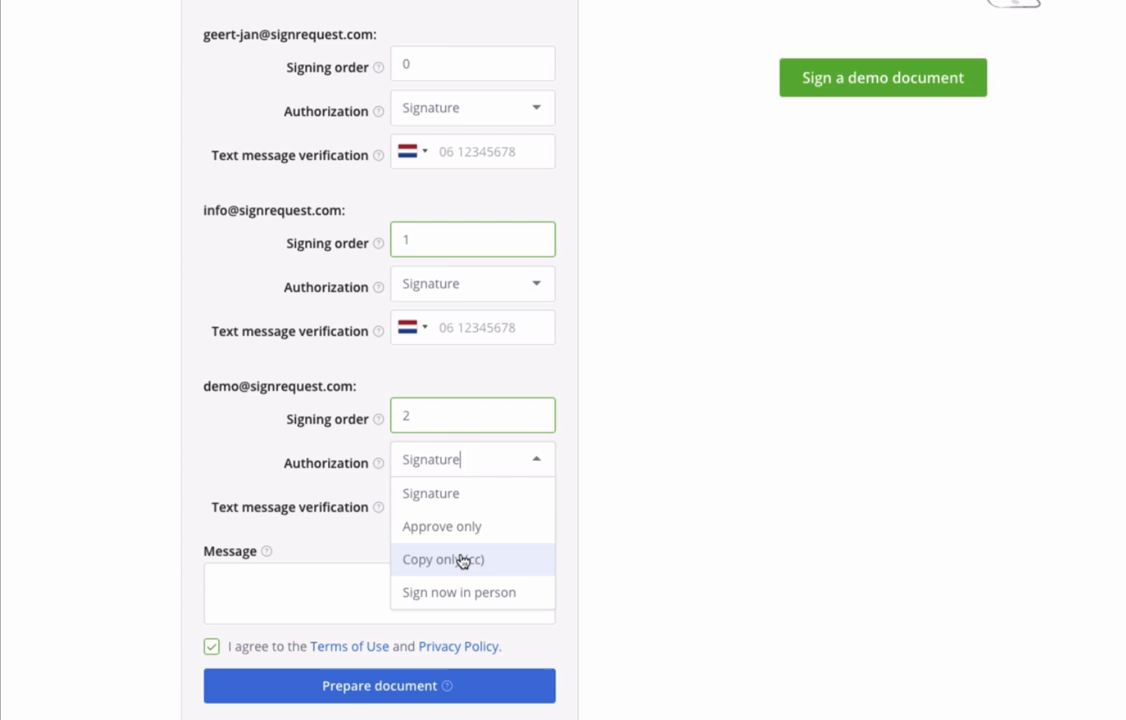
mouse_move(460, 592)
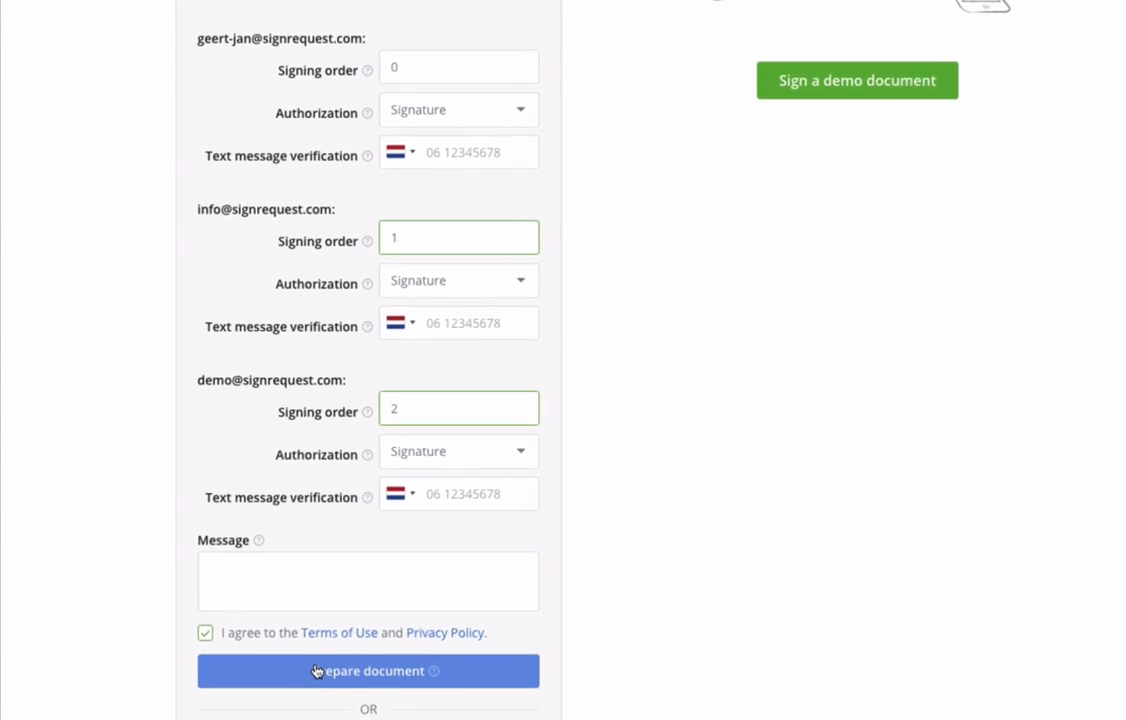
click(368, 672)
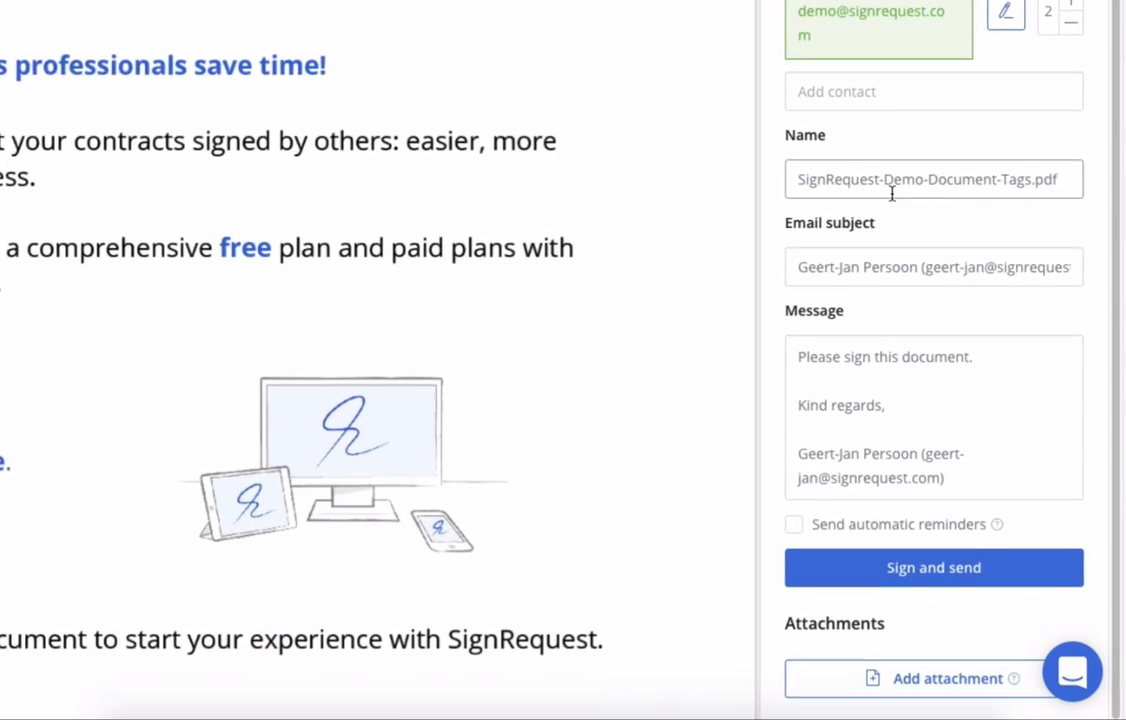
scroll(down, 3)
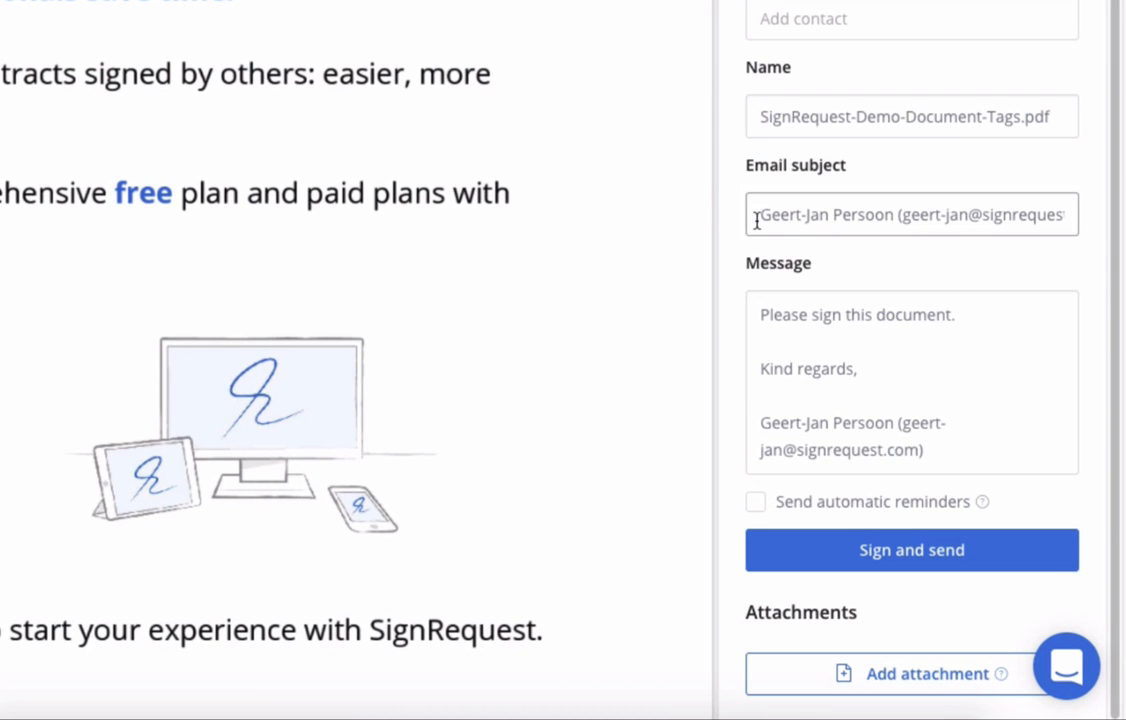
click(756, 500)
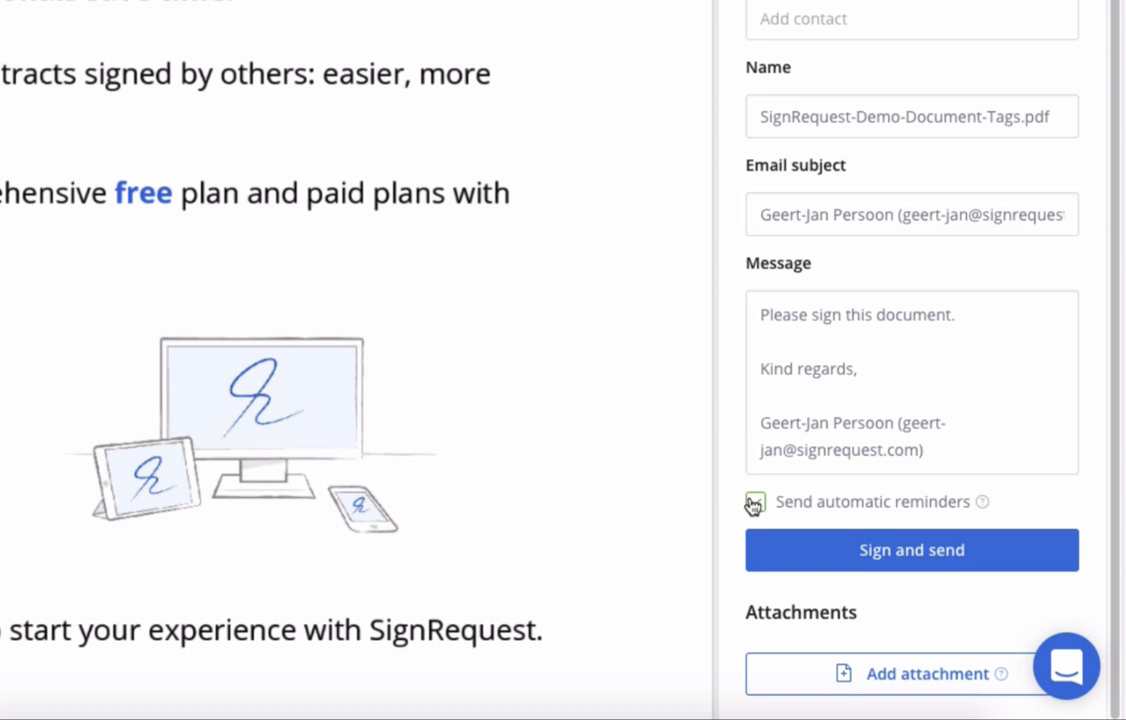
Attach Terms & Conditions.pdf to the signing request.
click(912, 672)
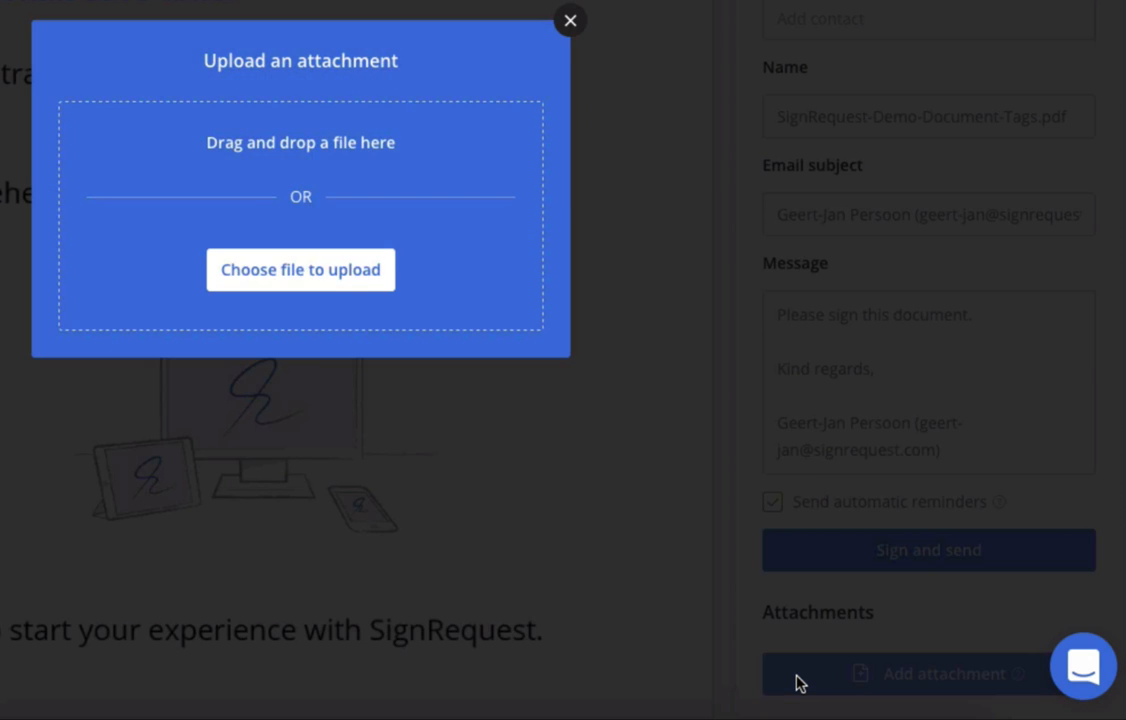
click(300, 268)
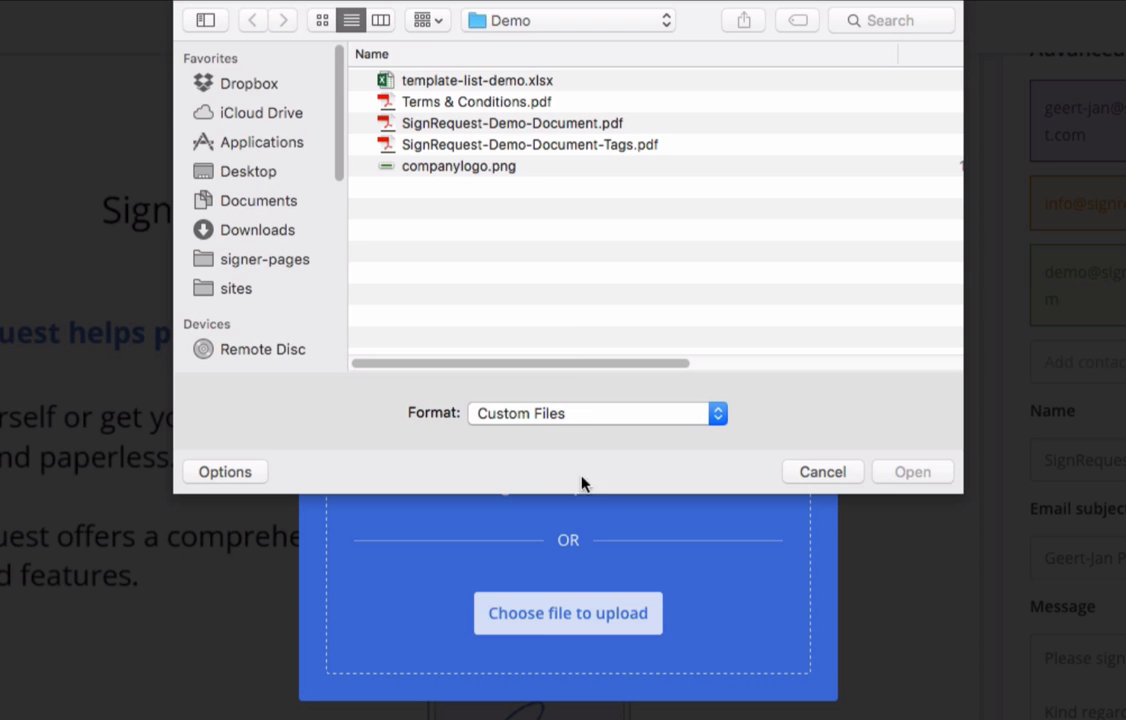
click(474, 100)
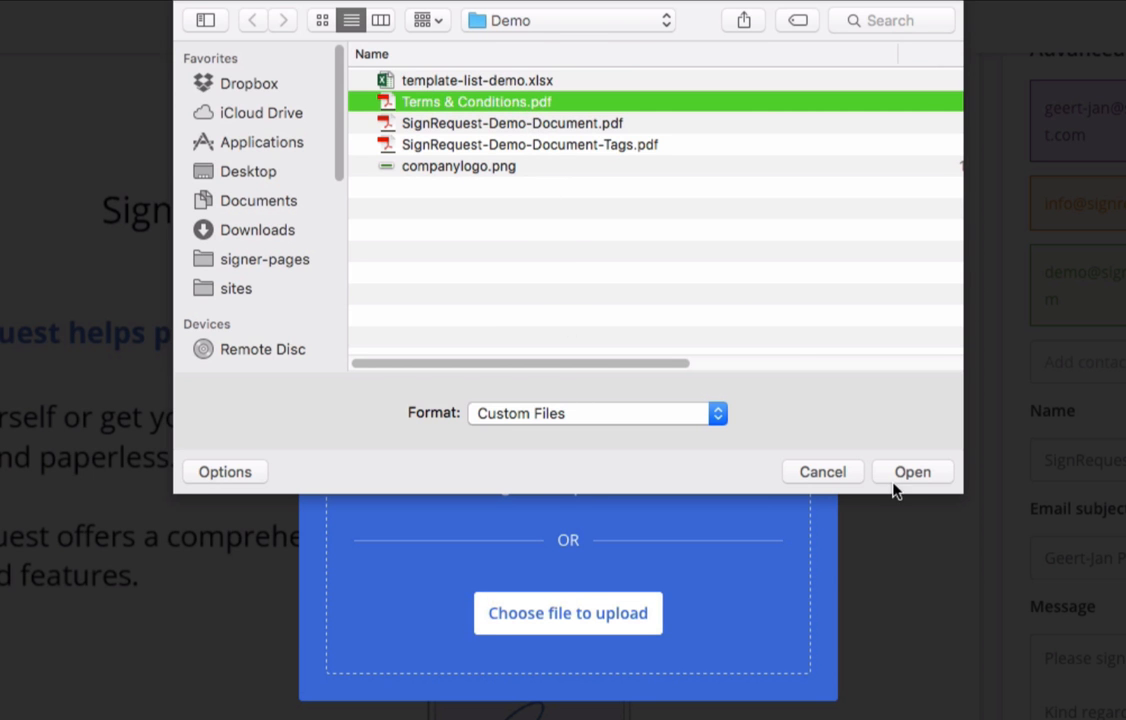
click(912, 472)
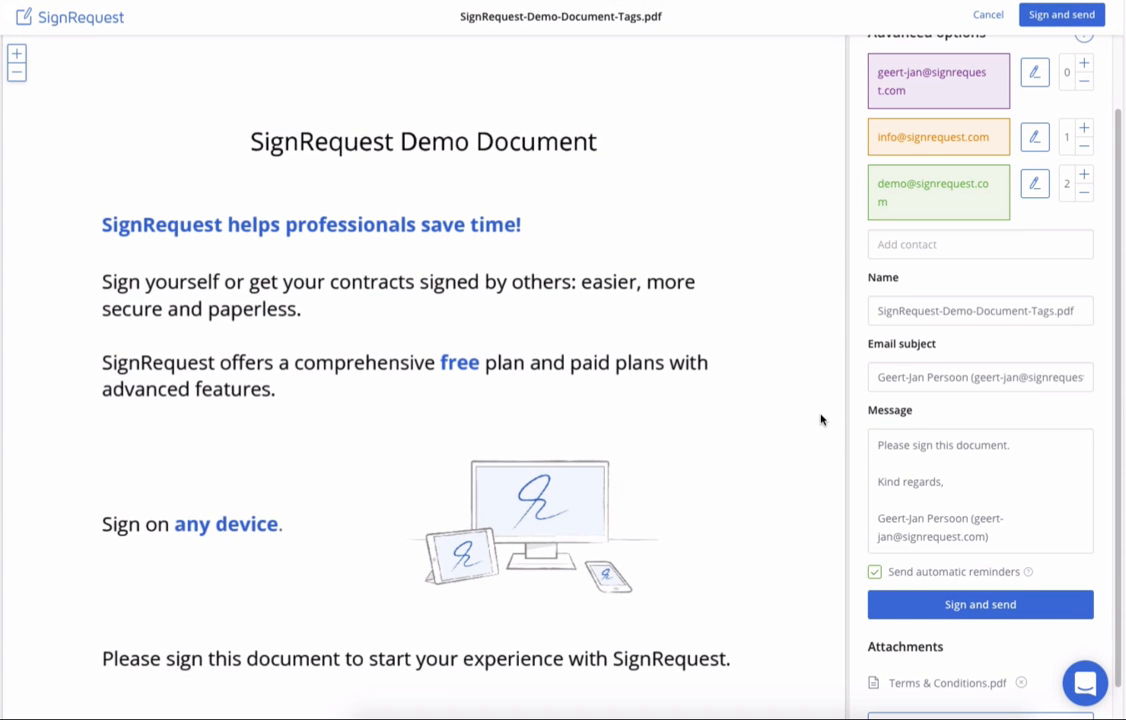